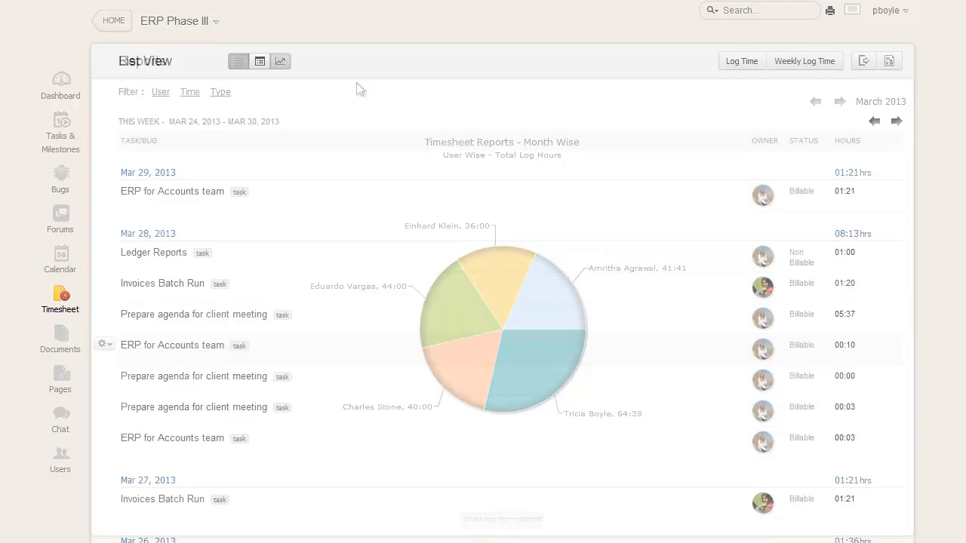
Switch the ERP Phase III timesheet from list to a March 2013 monthly calendar view
click(238, 61)
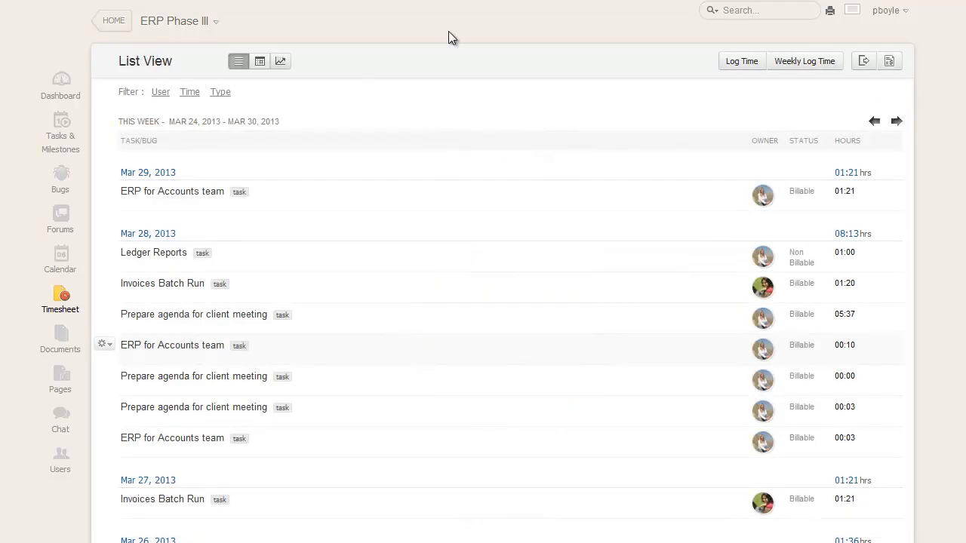
mouse_move(370, 77)
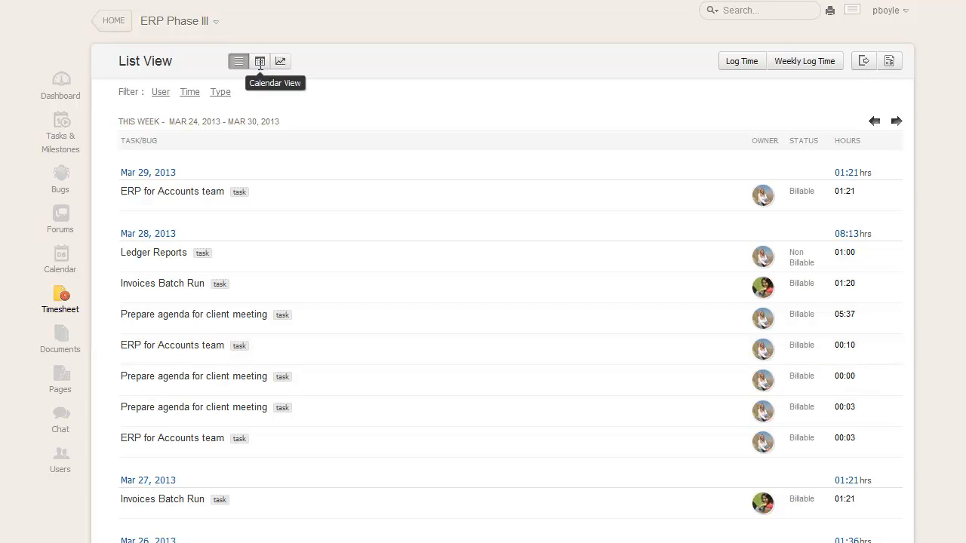
click(260, 62)
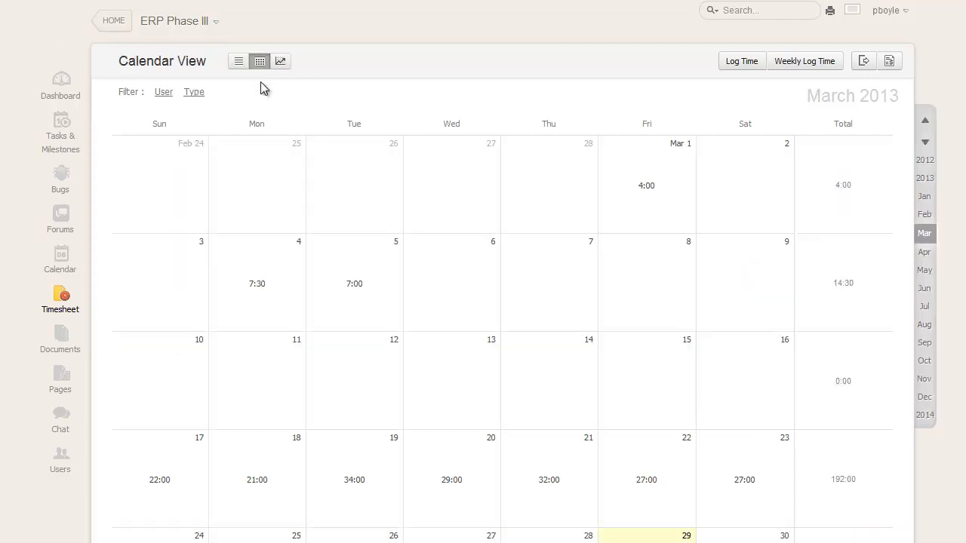
click(59, 132)
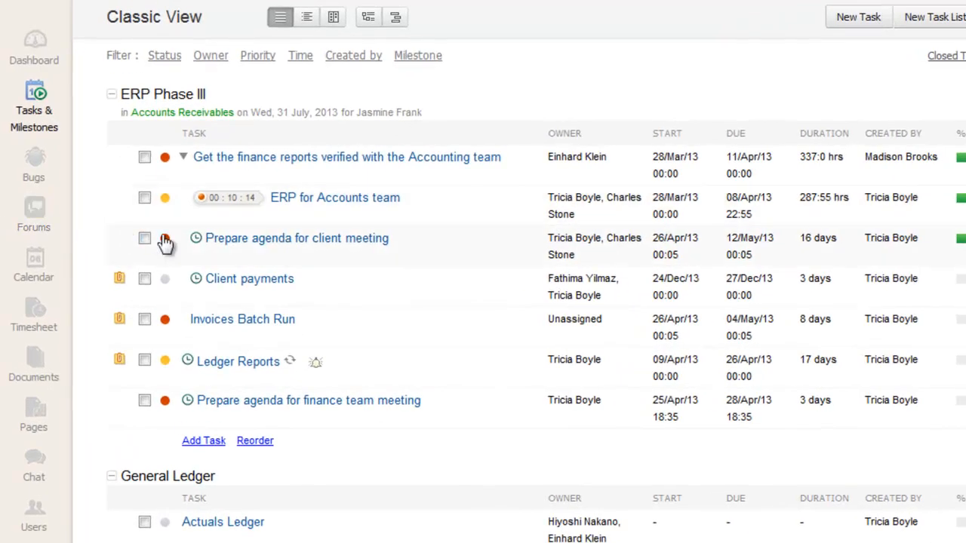
mouse_move(196, 238)
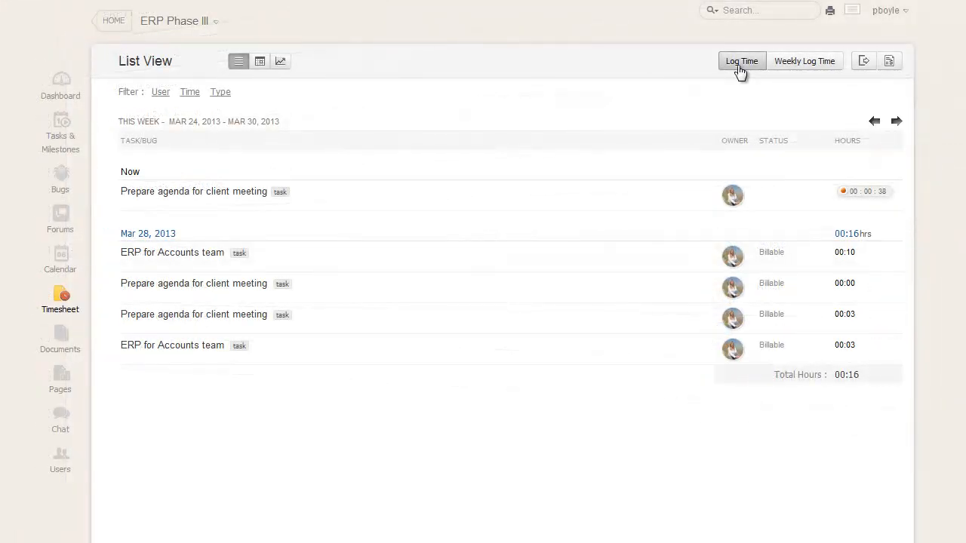
Add a 1-hour non-billable time entry for Ledger Reports dated 28 March 2013
click(741, 61)
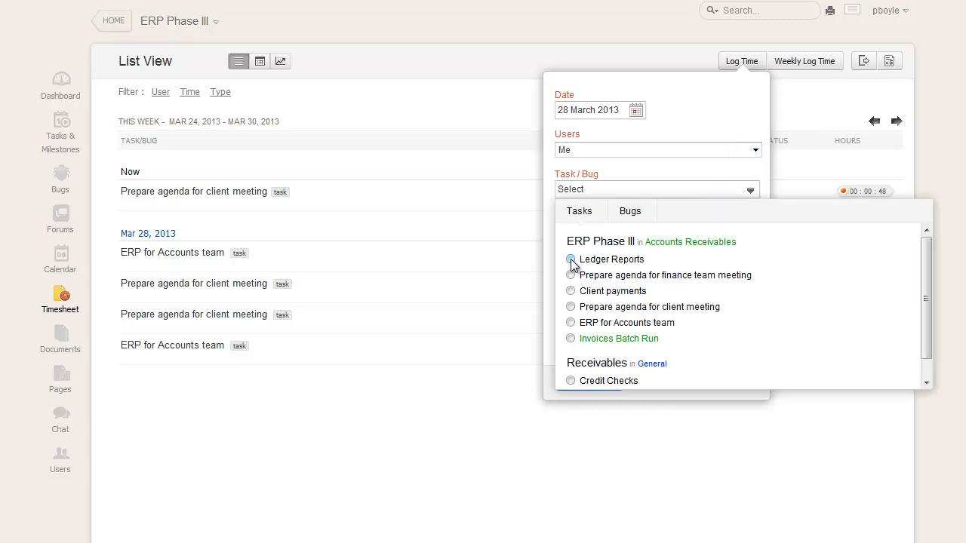
click(571, 259)
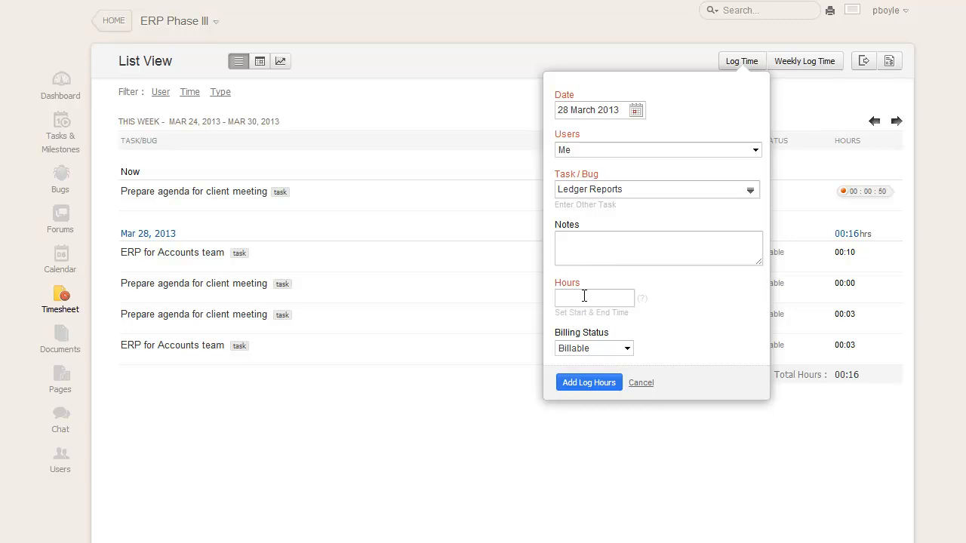
text(1)
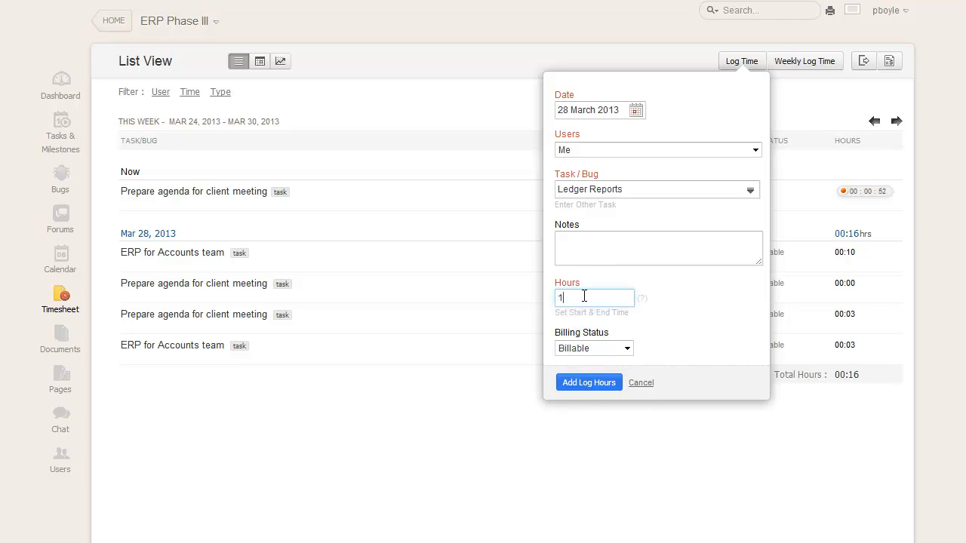
click(593, 348)
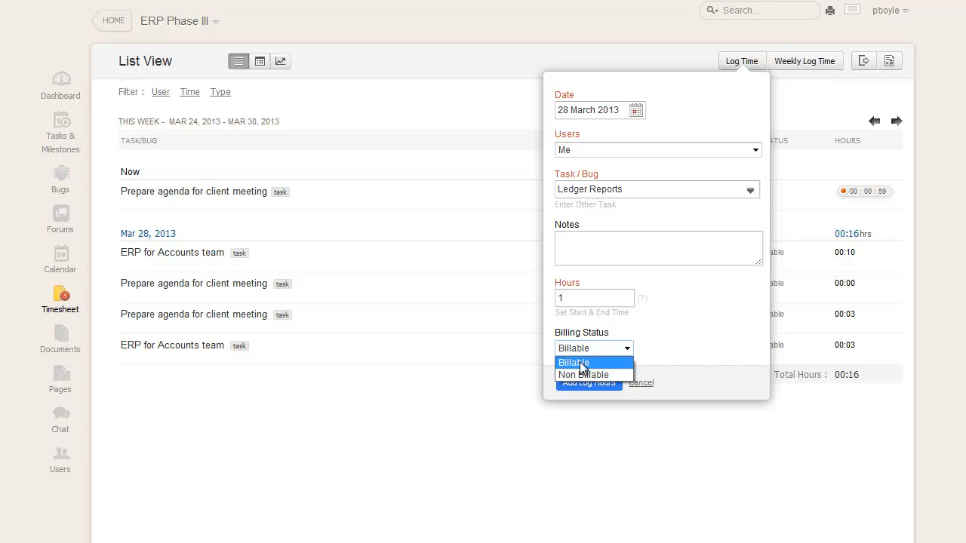
click(583, 375)
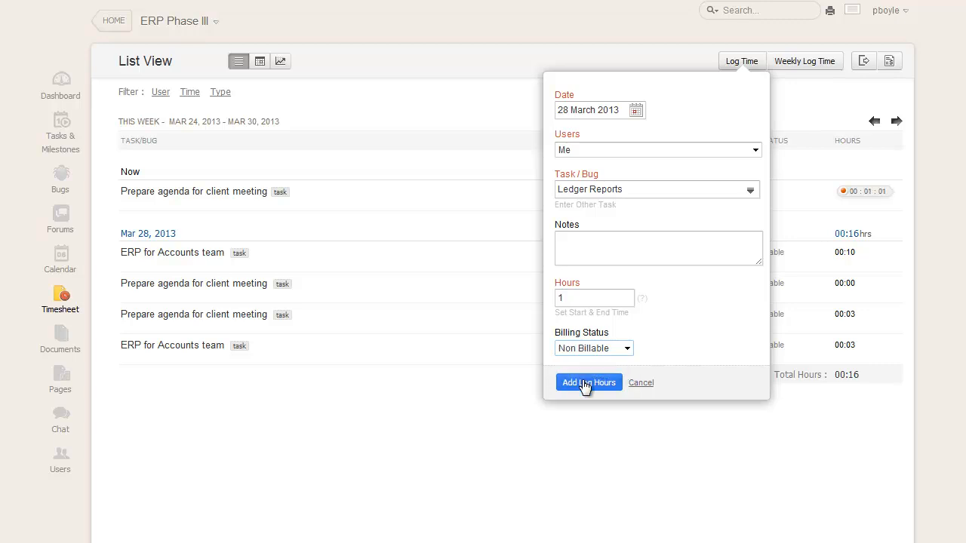
click(589, 383)
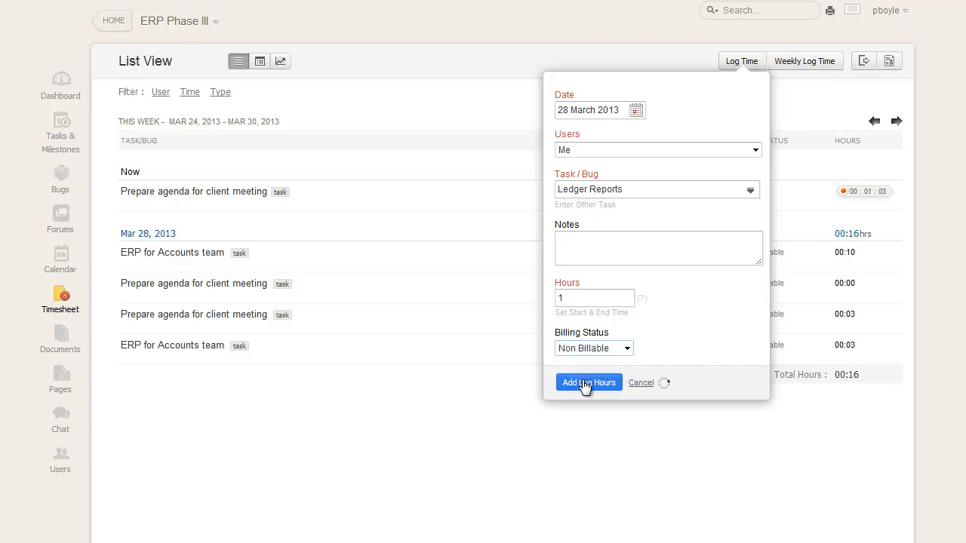
click(589, 382)
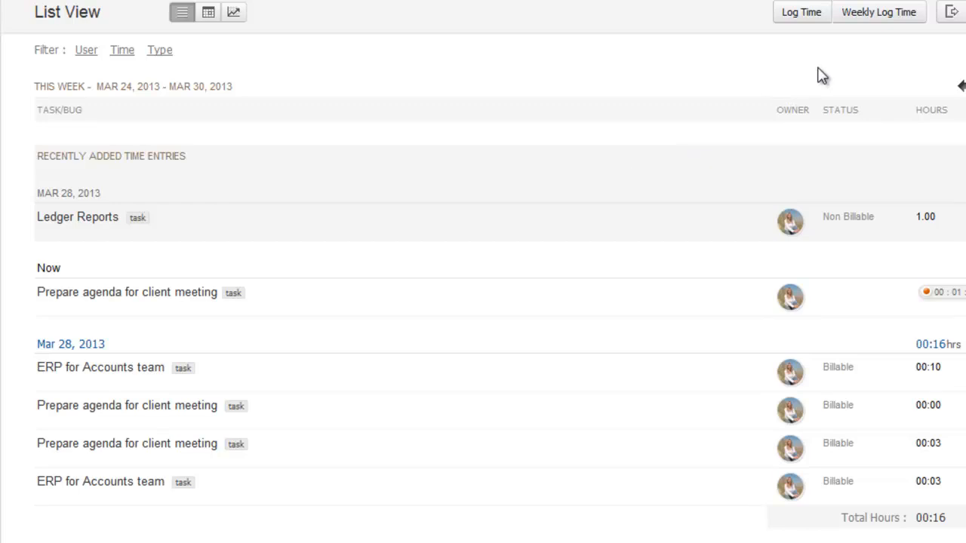
Open the Weekly Log Time grid for the week of Mar 24–30, 2013
click(878, 12)
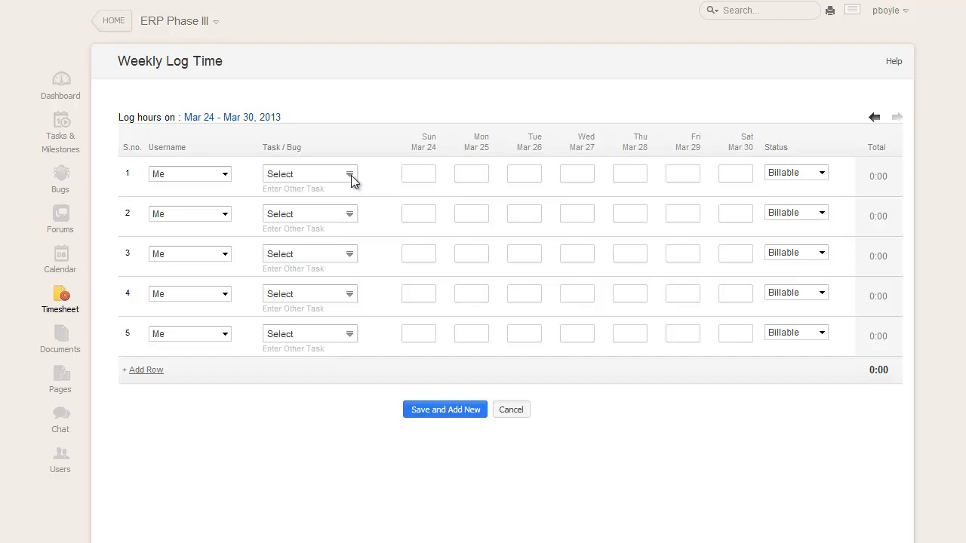
Save billable weekly hours for Ledger Reports and Invoices Batch Run, then return to the list
click(302, 174)
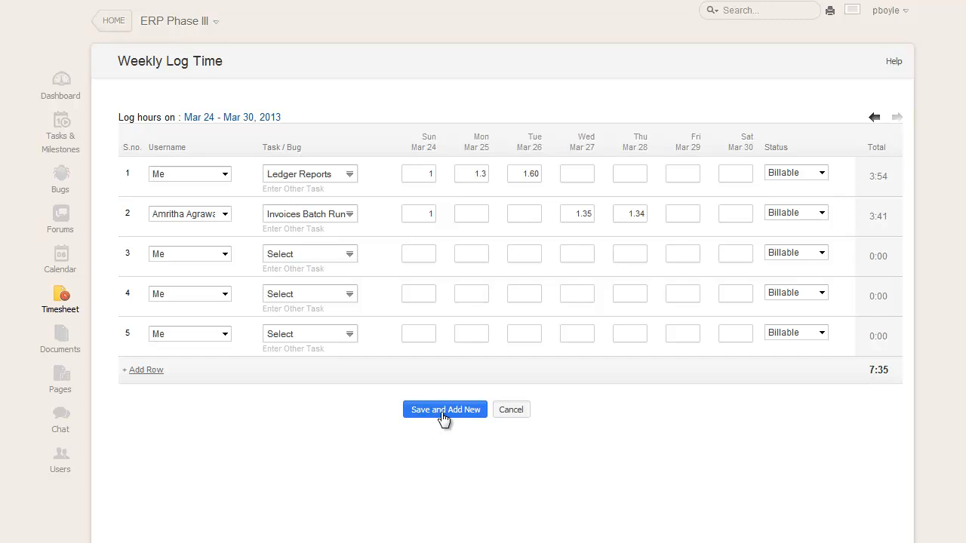
click(445, 409)
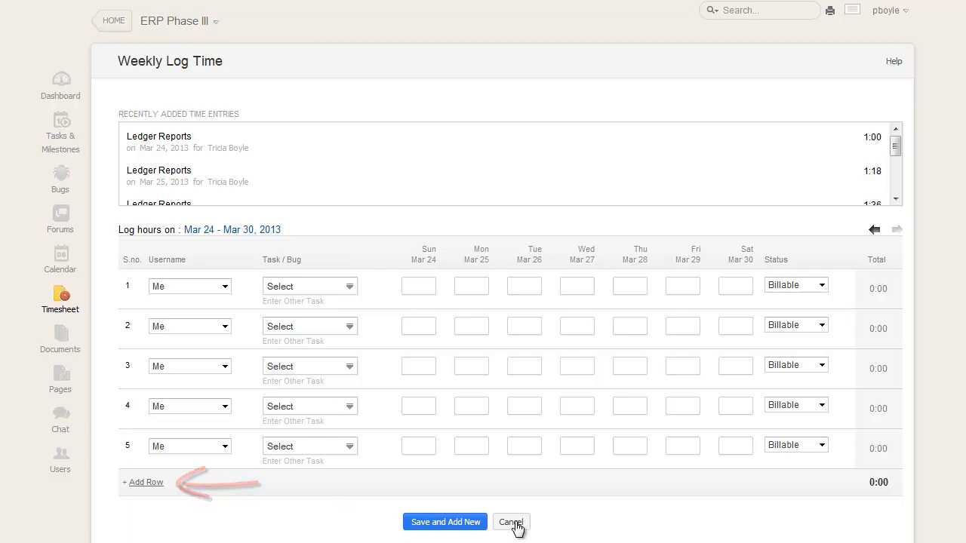
click(511, 522)
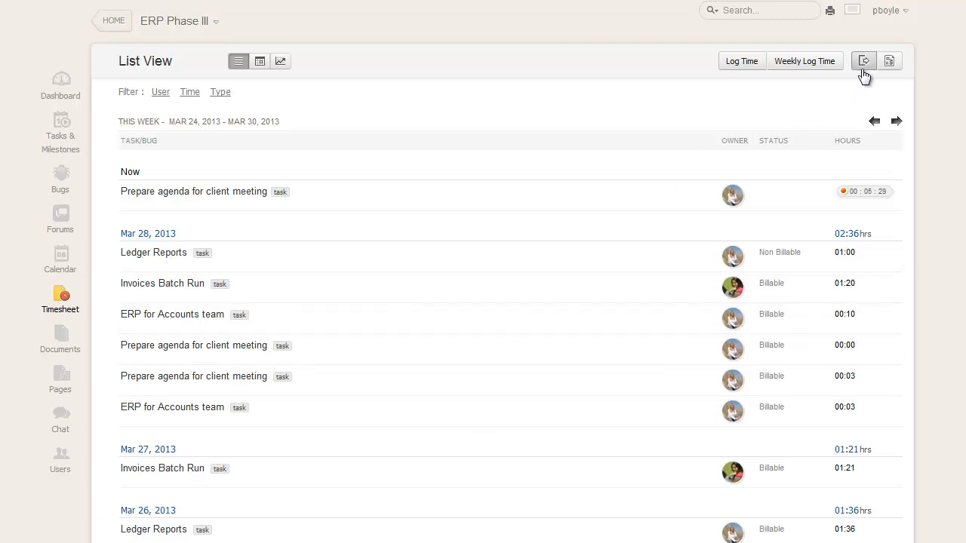
Export all users' timesheet entries dated 8–27 March 2013
click(864, 61)
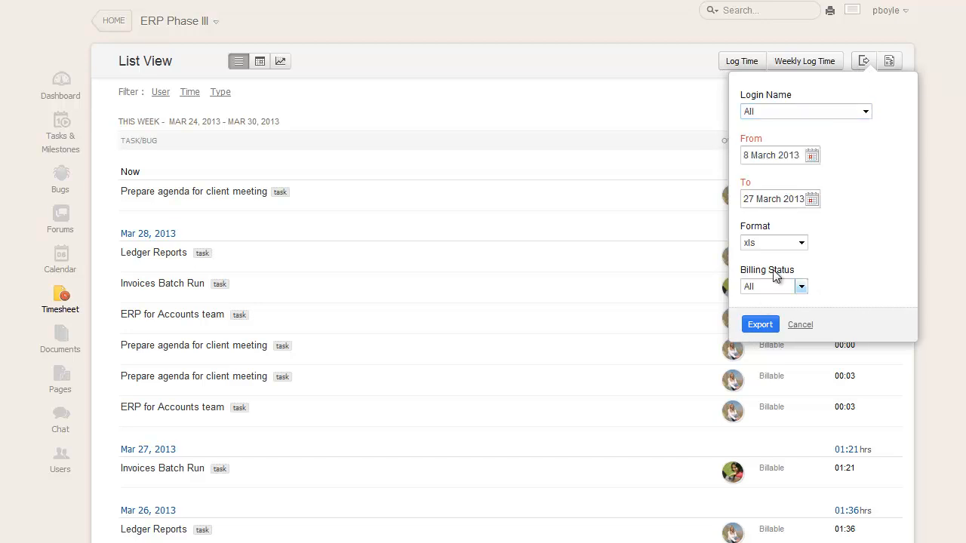
click(773, 243)
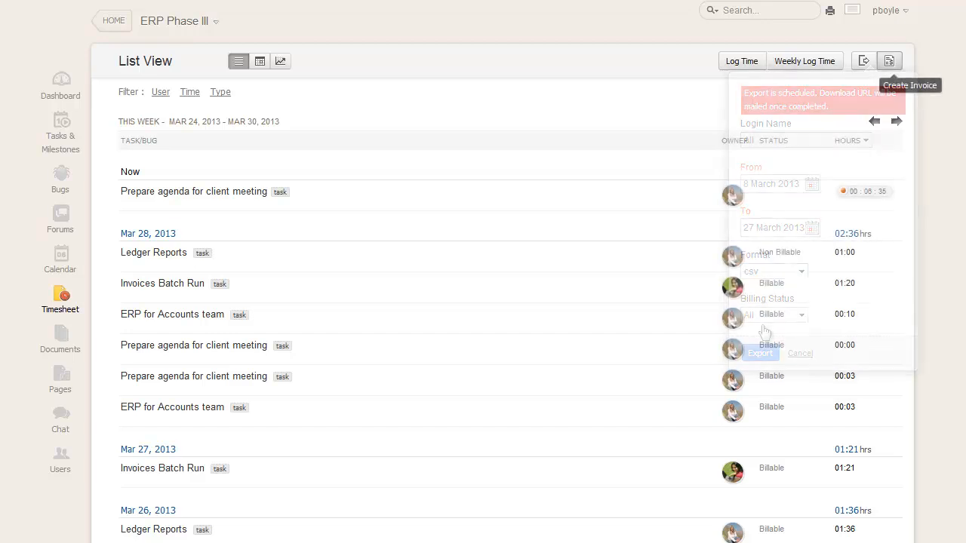
click(760, 353)
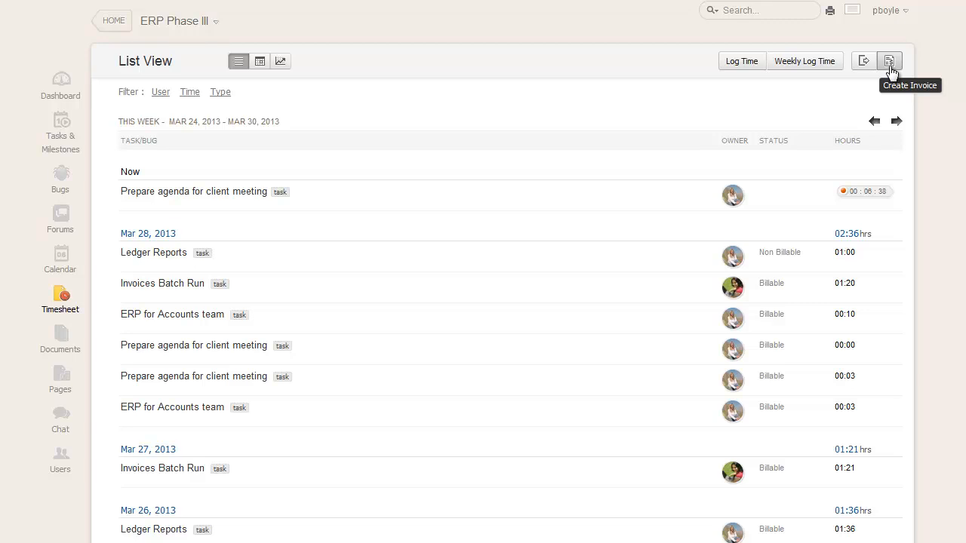
Create draft invoice INV113 for ERP Phase III, billing per task at 15/hour for 1–27 March
click(889, 61)
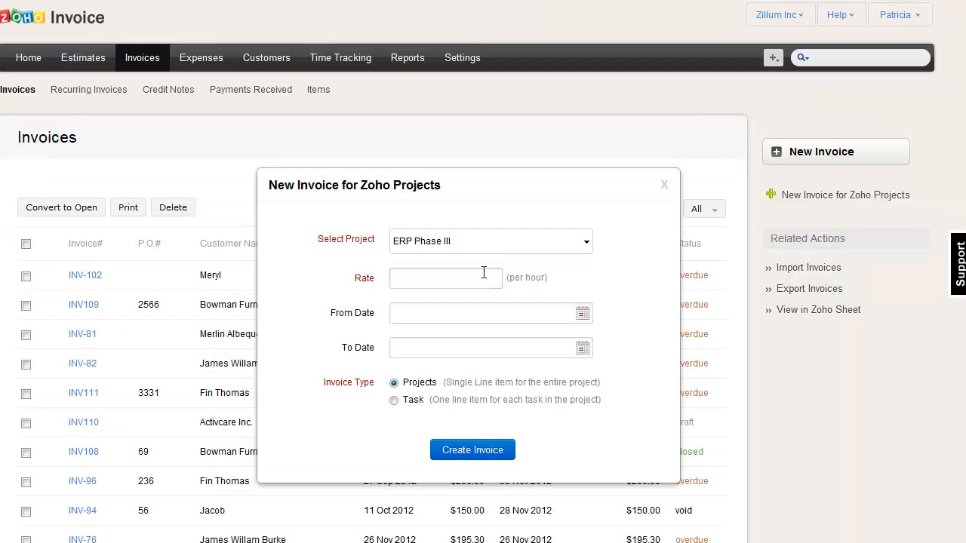
click(446, 277)
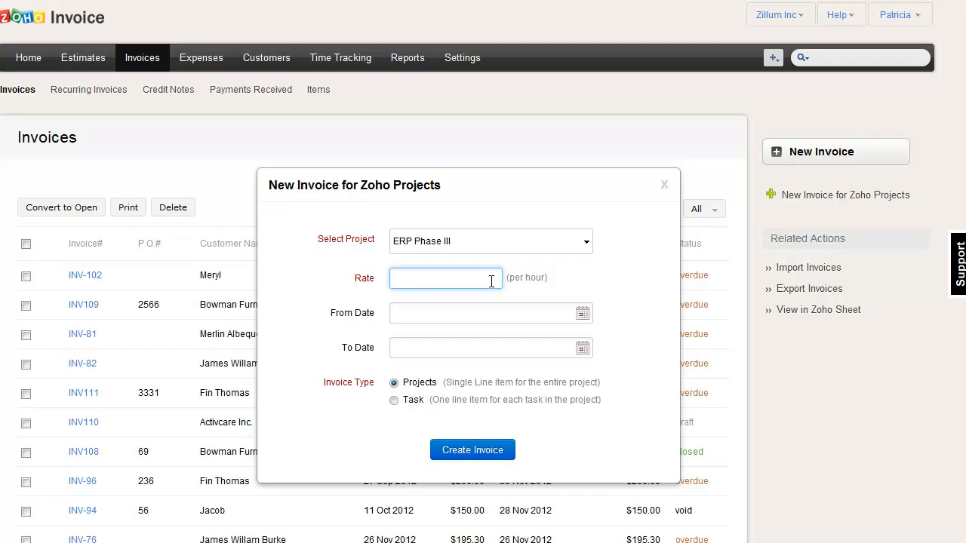
text(15)
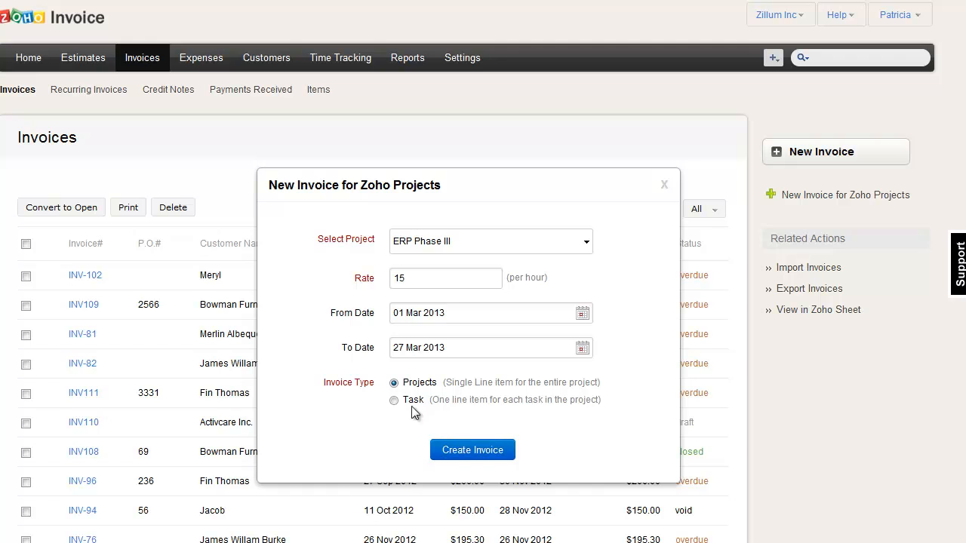
click(394, 400)
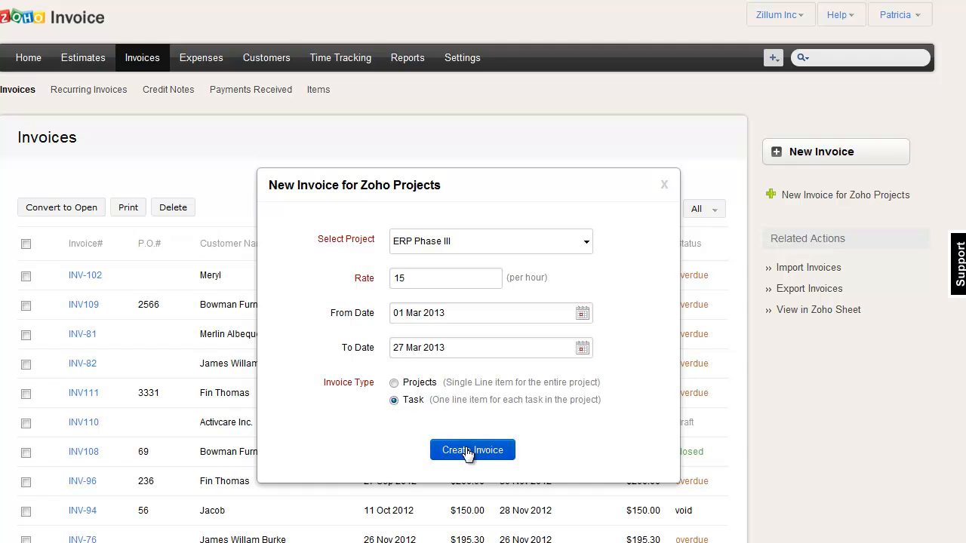
click(472, 450)
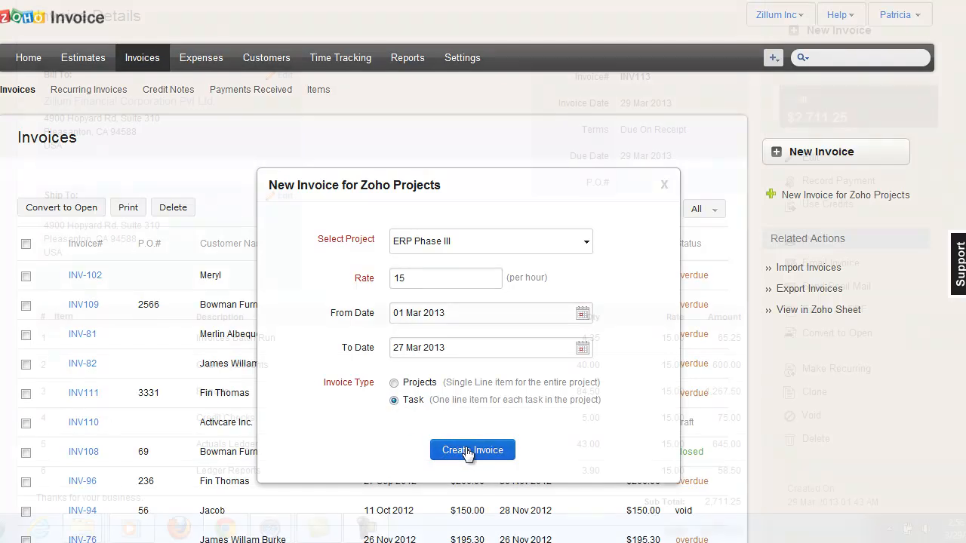
click(473, 449)
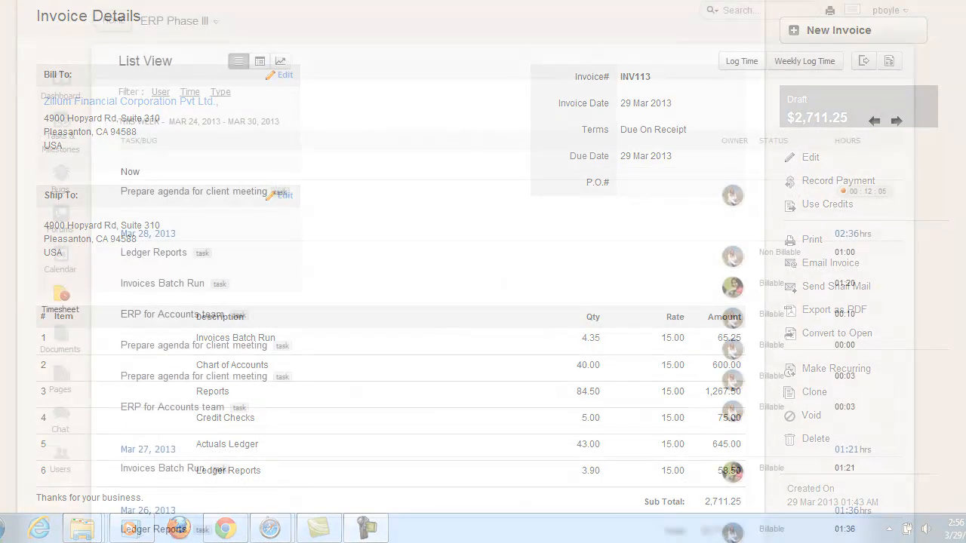
click(113, 20)
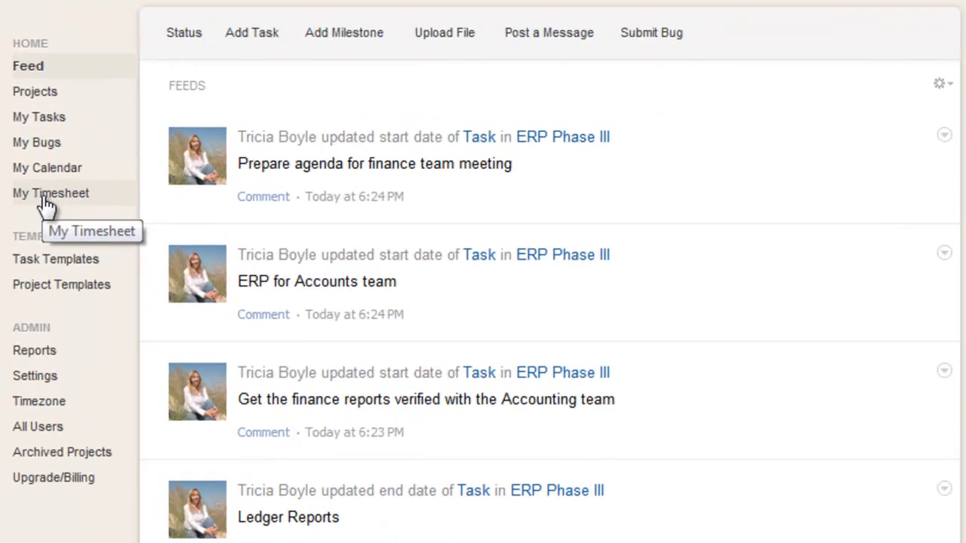
click(51, 193)
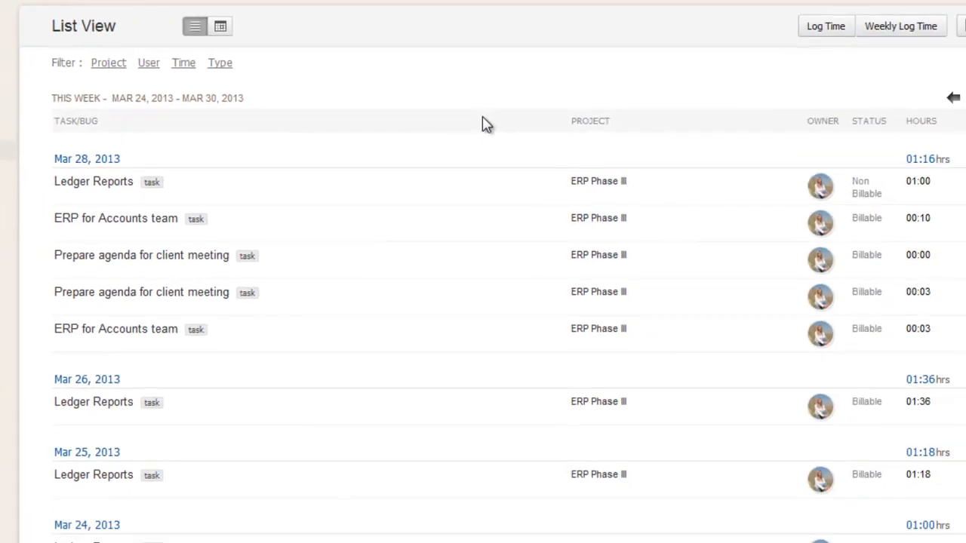